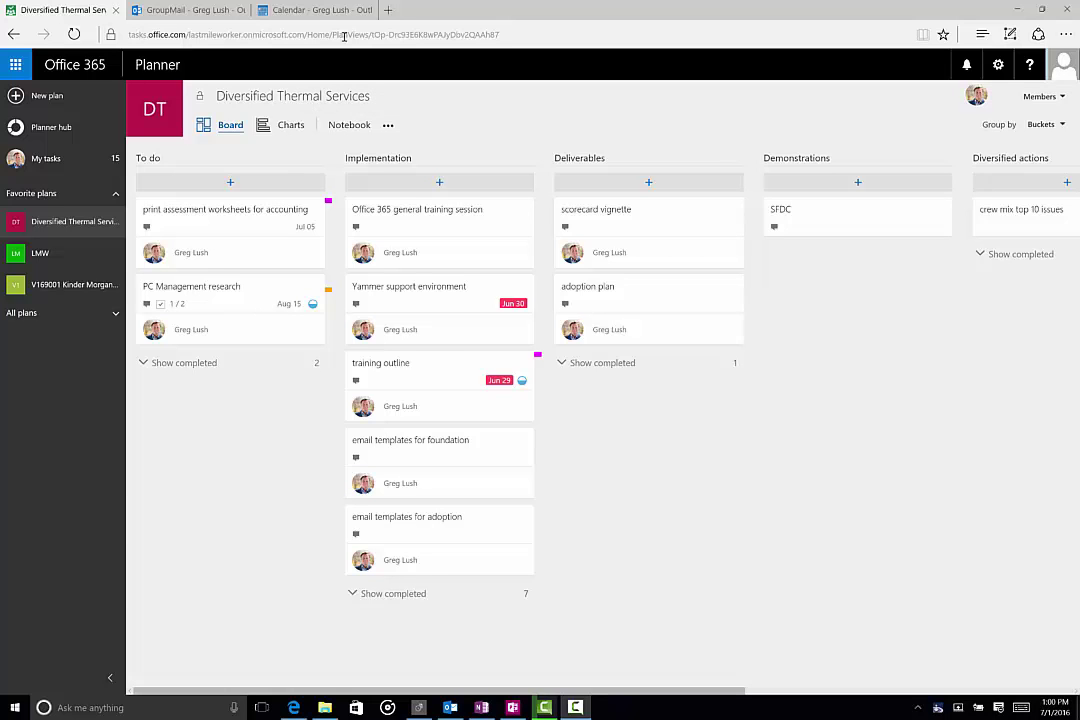
Switch to the Outlook tab showing the Diversified Thermal Services calendar in July 2016.
{"action": "left_click", "coordinate": [300, 10]}
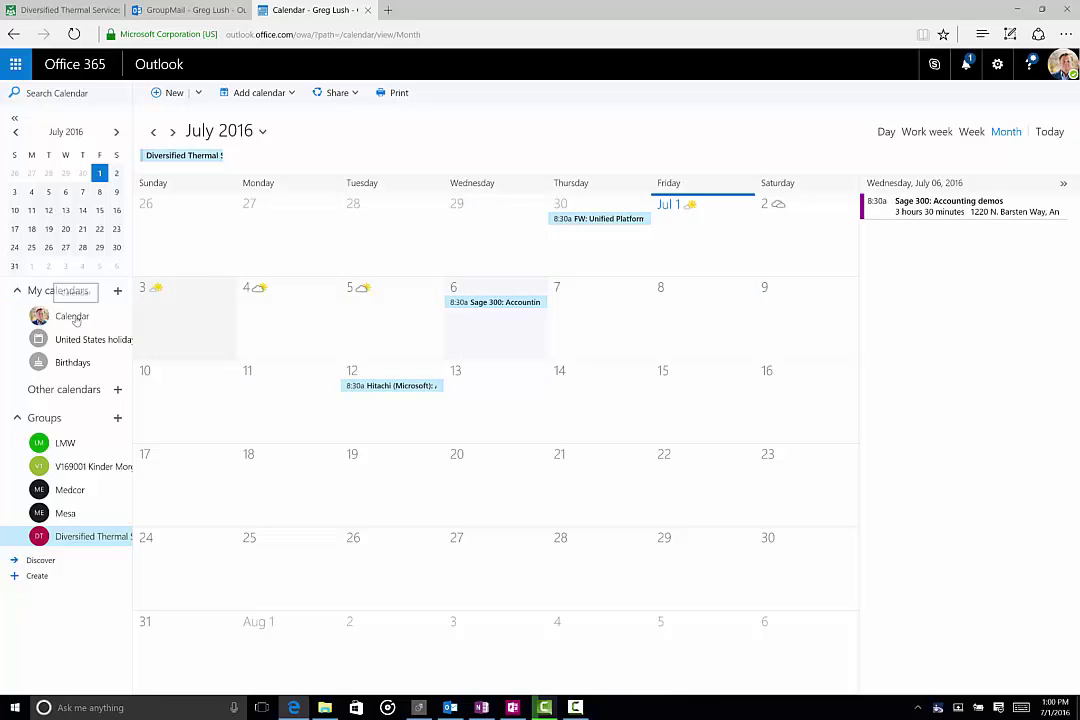
Show your own Calendar and overlay the V169001 Kinder Morgan group calendar.
{"action": "left_click", "coordinate": [71, 316]}
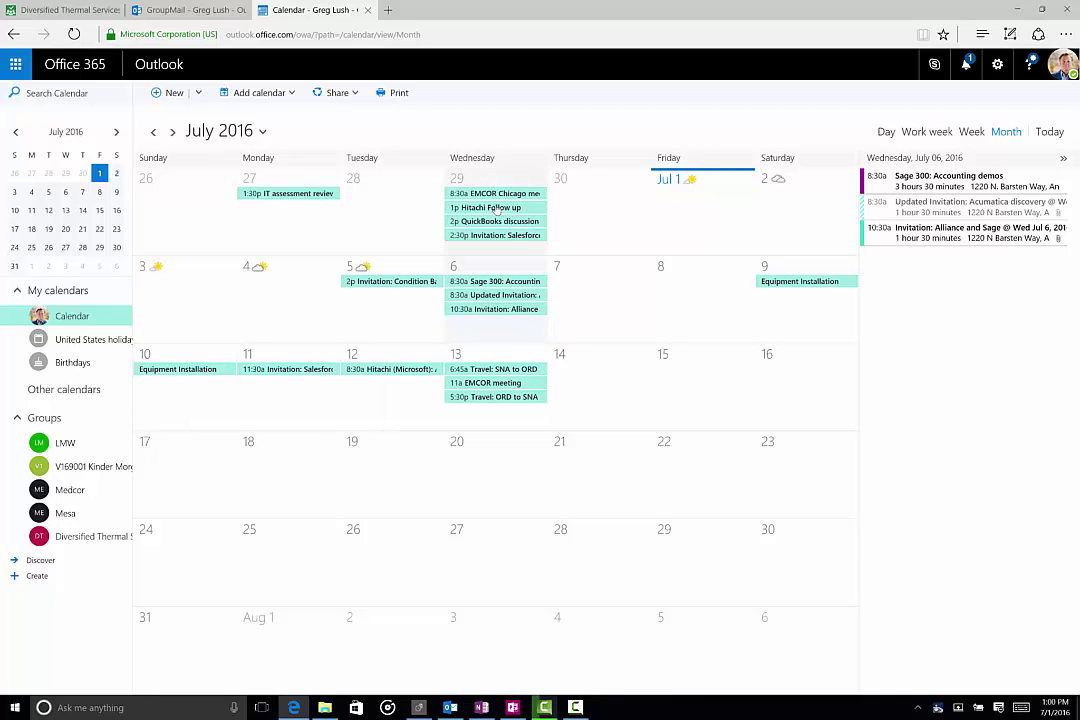
{"action": "left_click", "coordinate": [90, 467]}
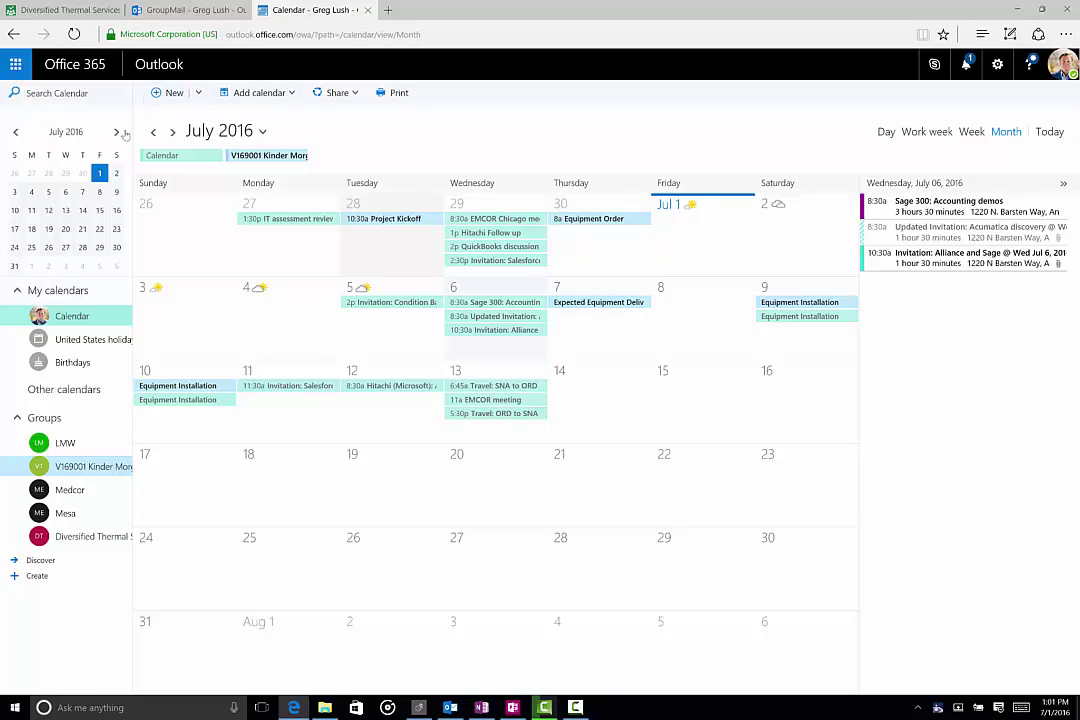
Browse the mini-calendar back to May and return to July, then view the July 6 Alliance and Sage invitation.
{"action": "left_click", "coordinate": [16, 147]}
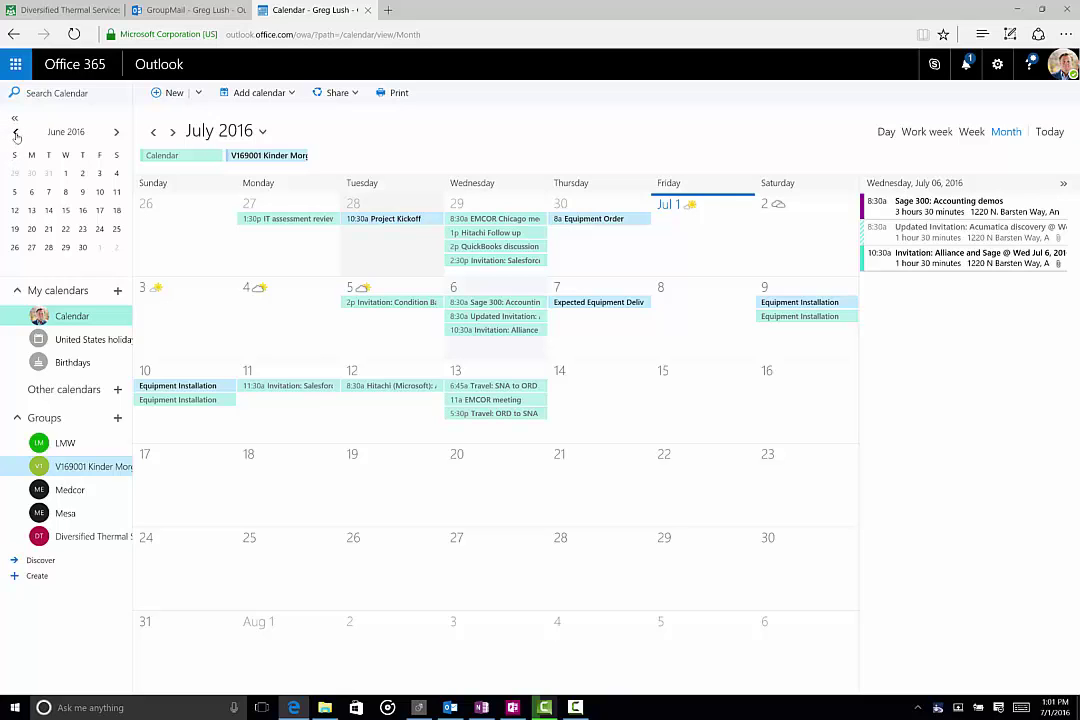
{"action": "left_click", "coordinate": [15, 131]}
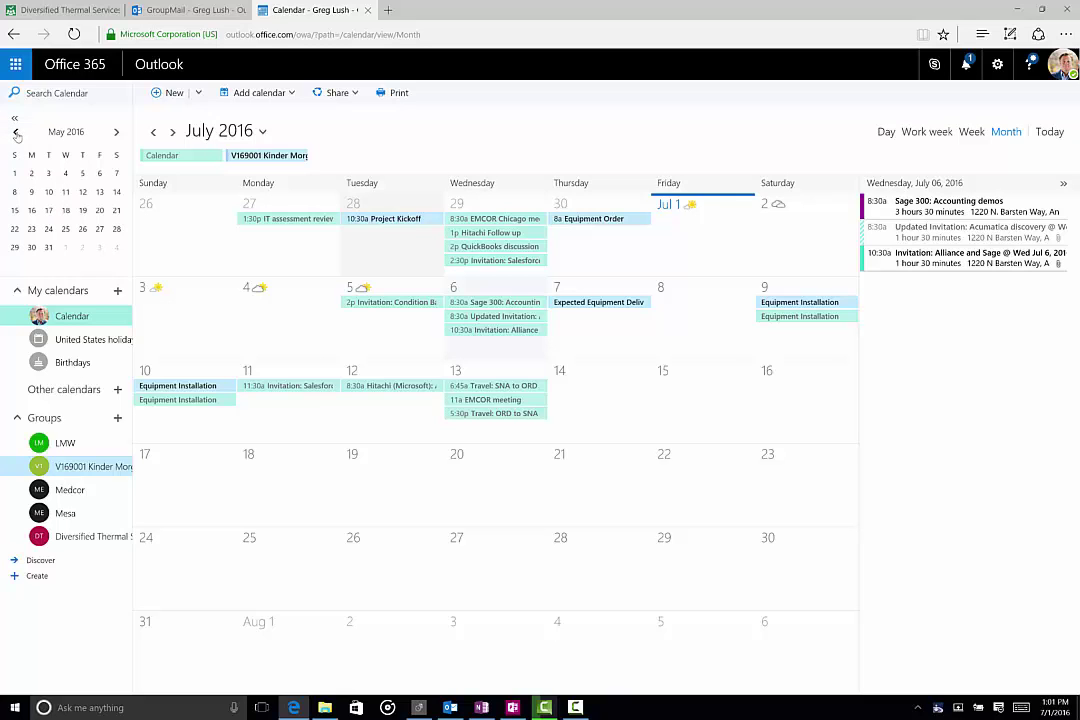
{"action": "left_click", "coordinate": [118, 133]}
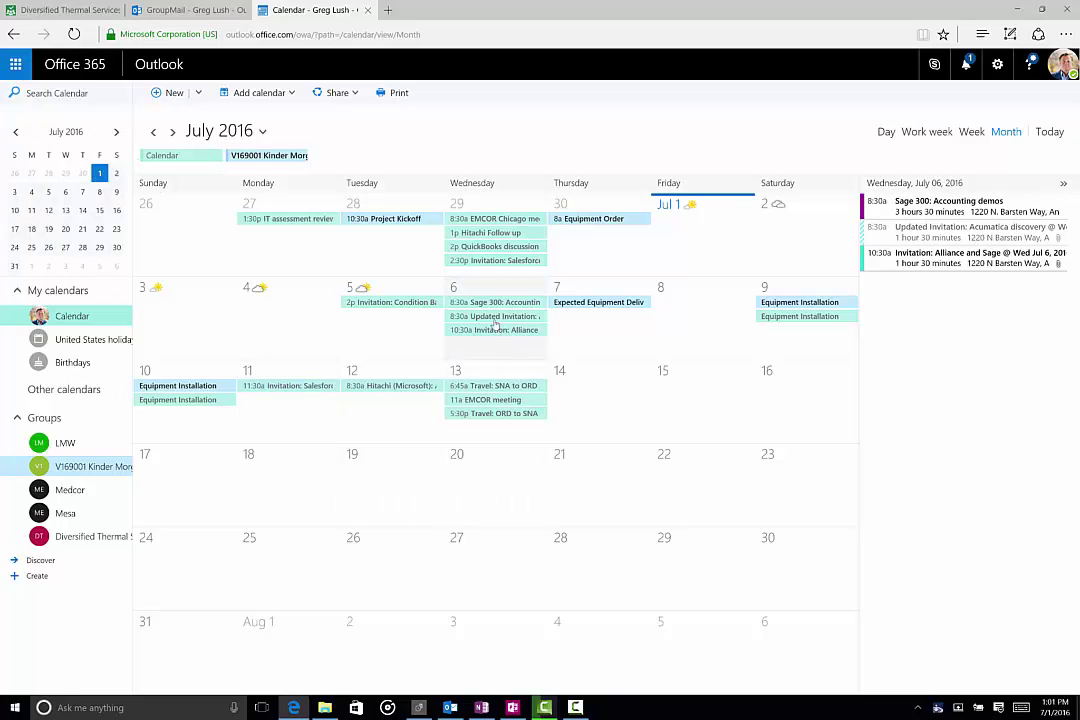
{"action": "left_click", "coordinate": [495, 316]}
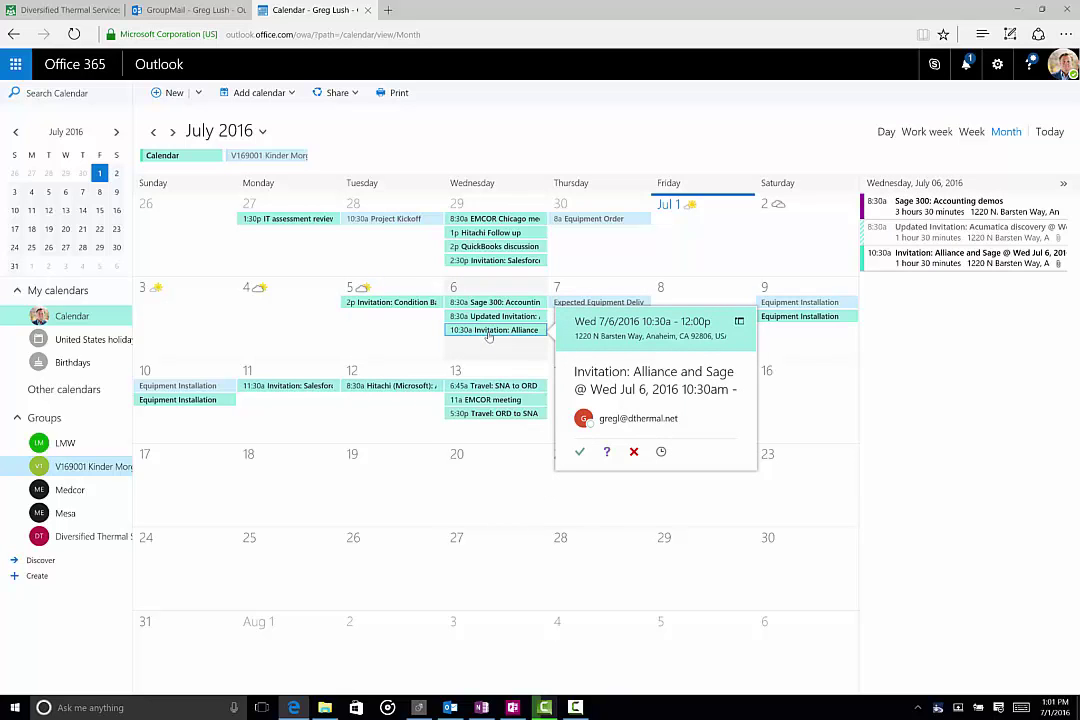
Open the July 6 8:30a Sage 300 event via its 'No response 2' link.
{"action": "left_click", "coordinate": [497, 302]}
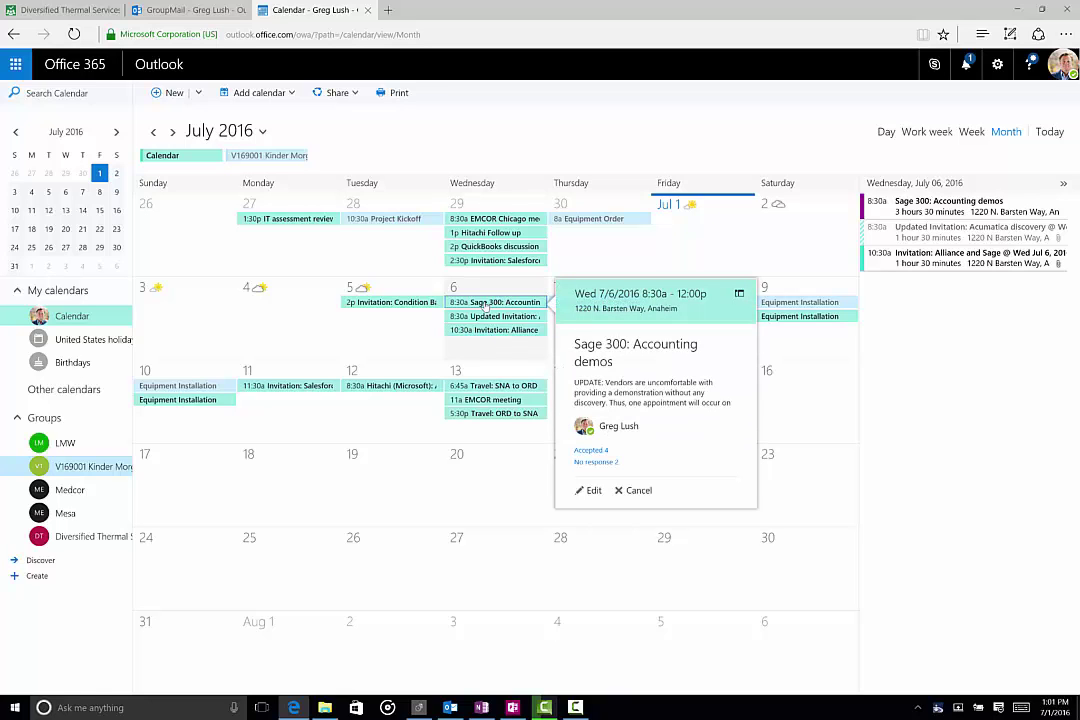
{"action": "mouse_move", "coordinate": [623, 361]}
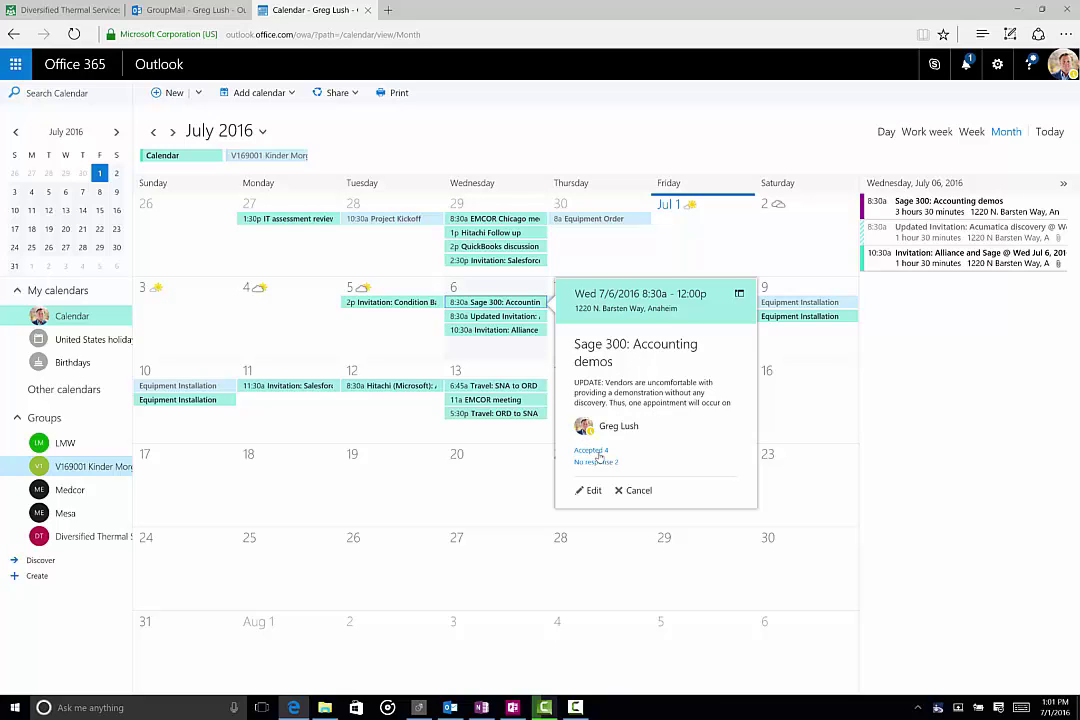
{"action": "mouse_move", "coordinate": [590, 462]}
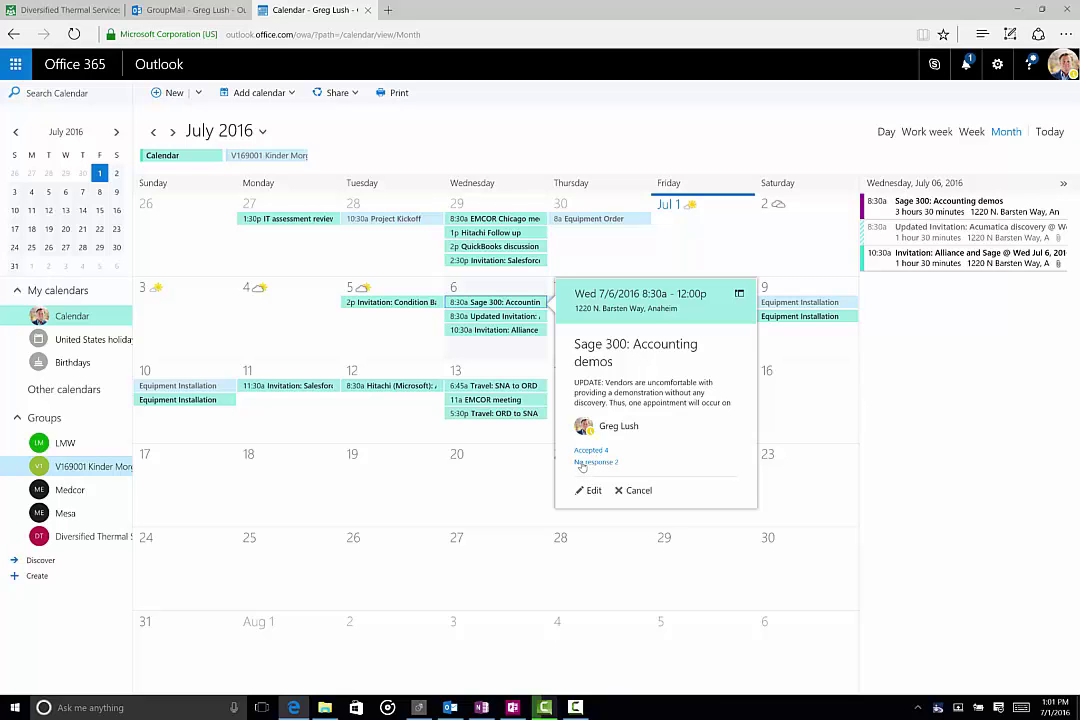
{"action": "left_click", "coordinate": [588, 490]}
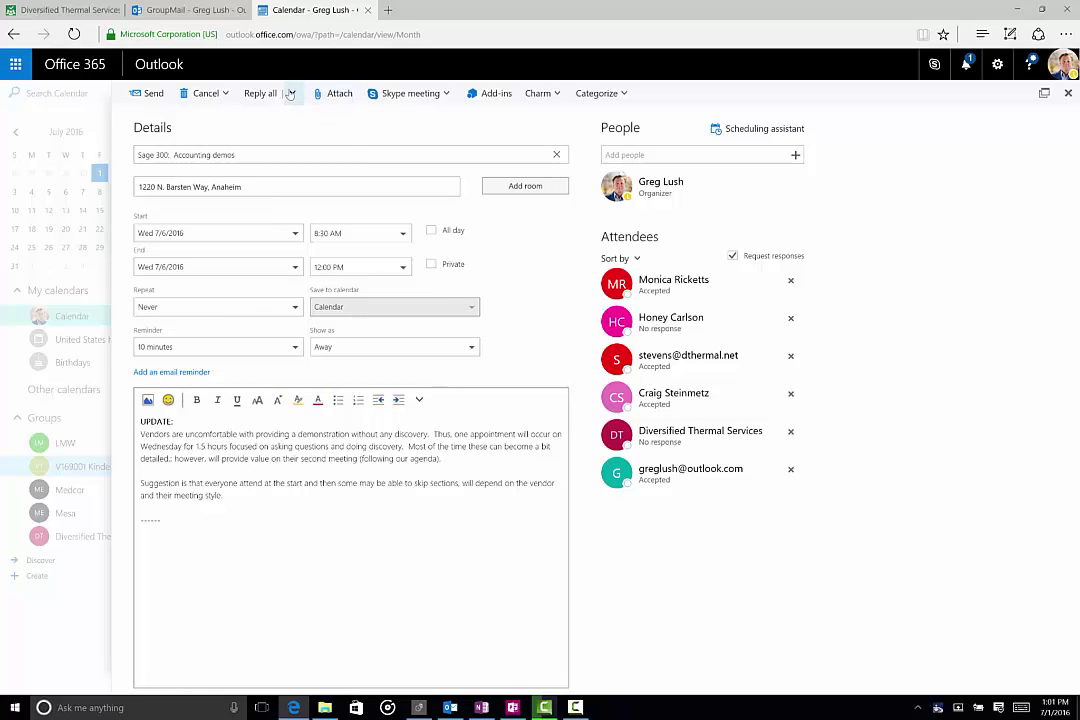
{"action": "left_click", "coordinate": [290, 93]}
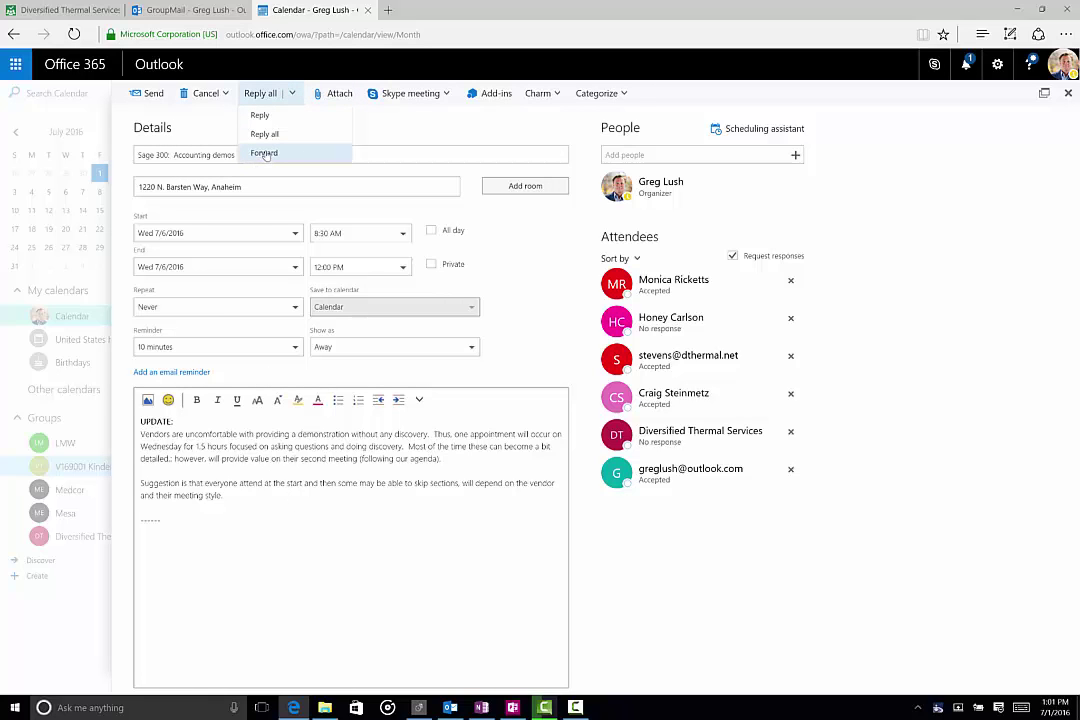
{"action": "mouse_move", "coordinate": [264, 153]}
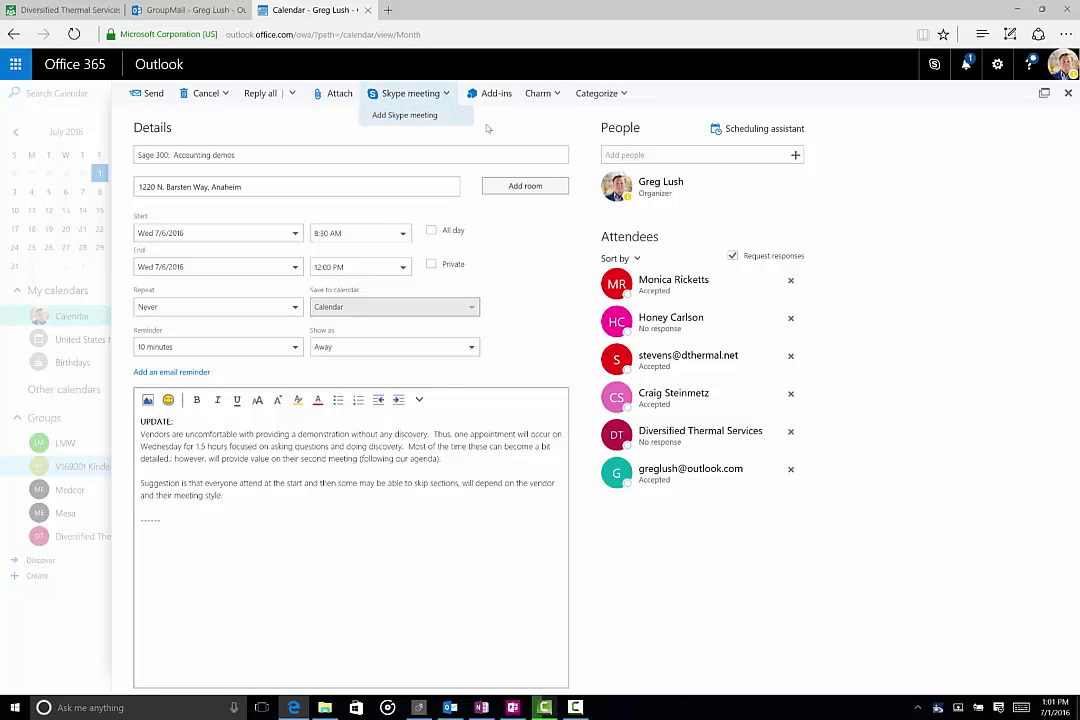
{"action": "left_click", "coordinate": [536, 93]}
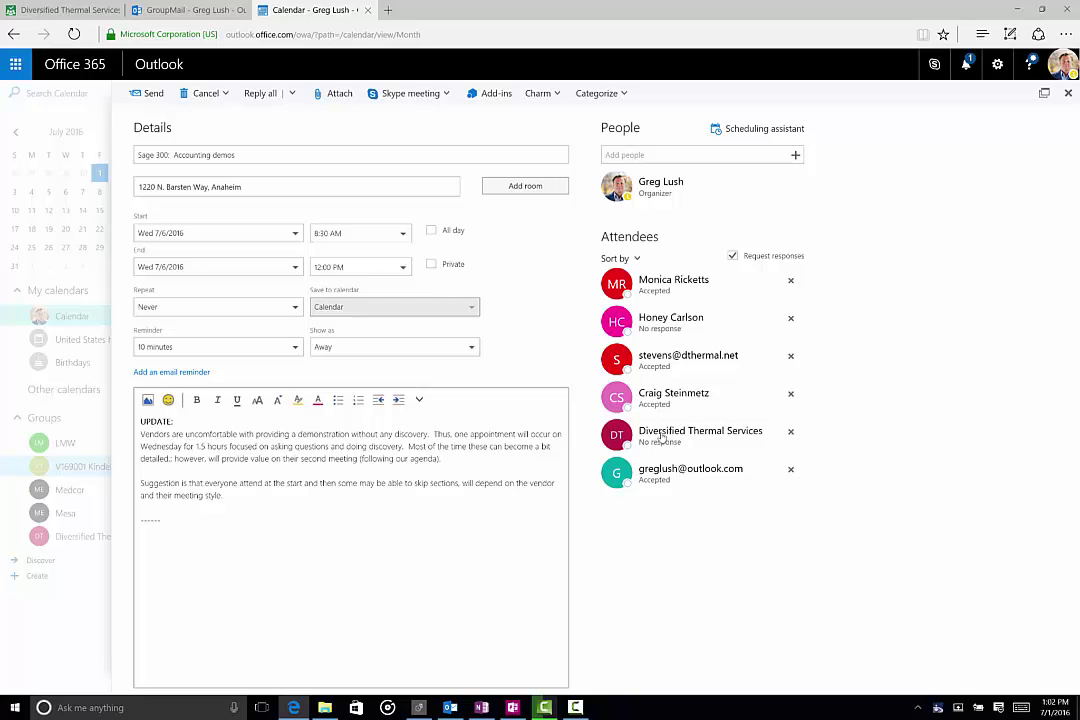
{"action": "mouse_move", "coordinate": [643, 328]}
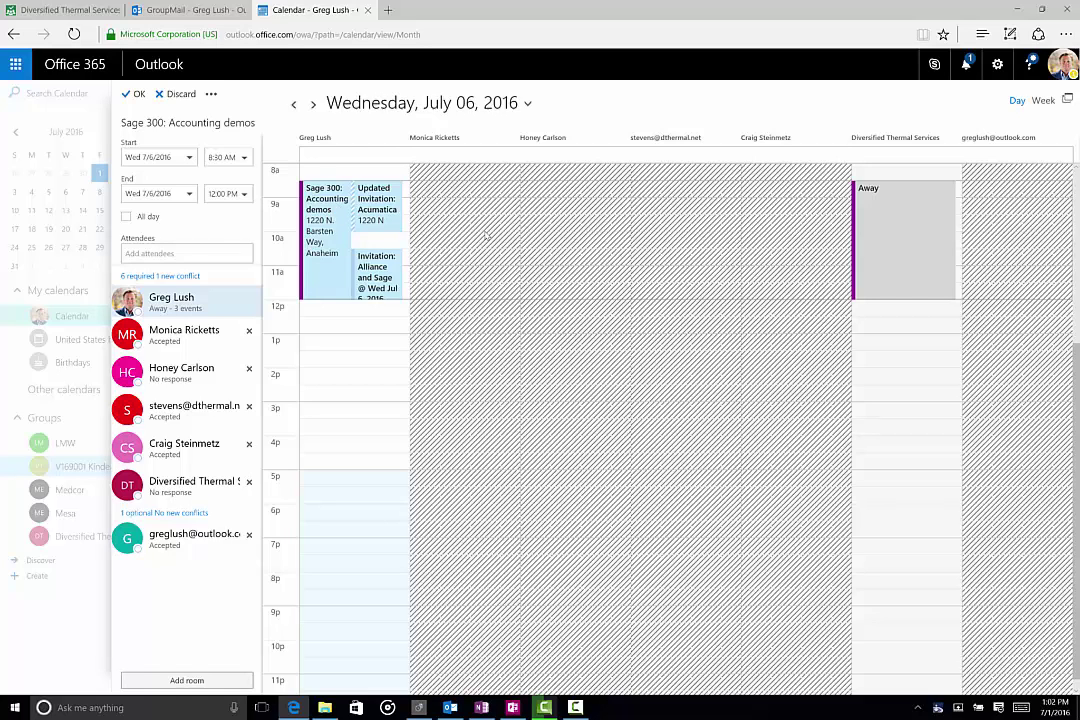
{"action": "mouse_move", "coordinate": [469, 253]}
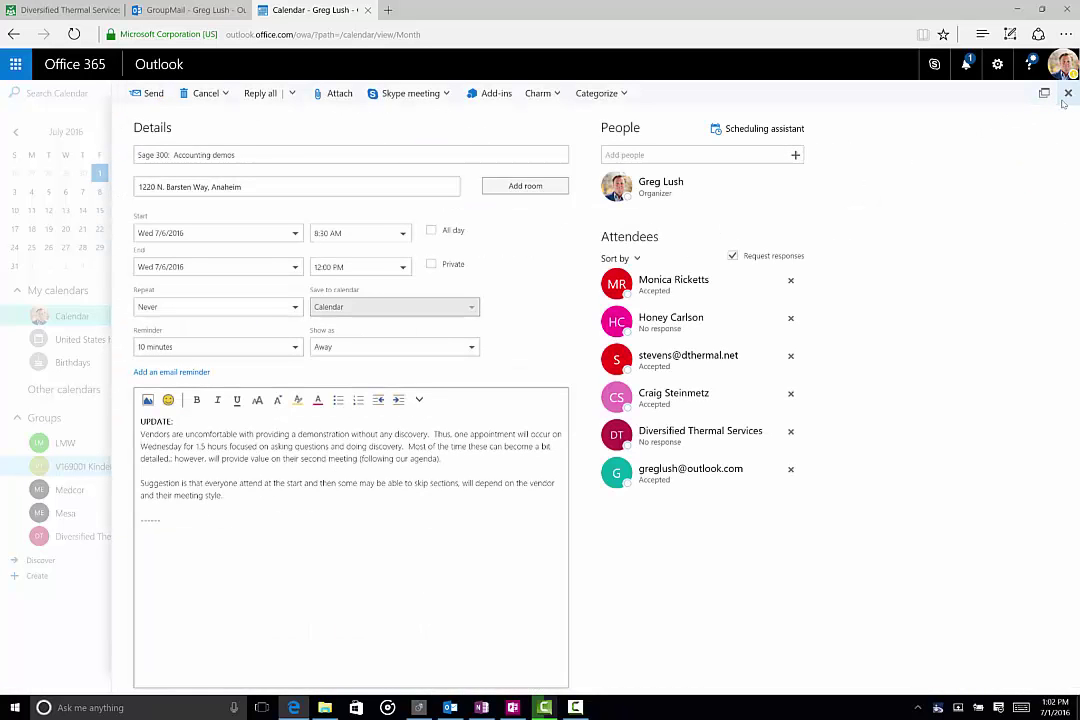
Close the Sage 300 meeting without changes to return to the July 2016 month view.
{"action": "left_click", "coordinate": [1065, 93]}
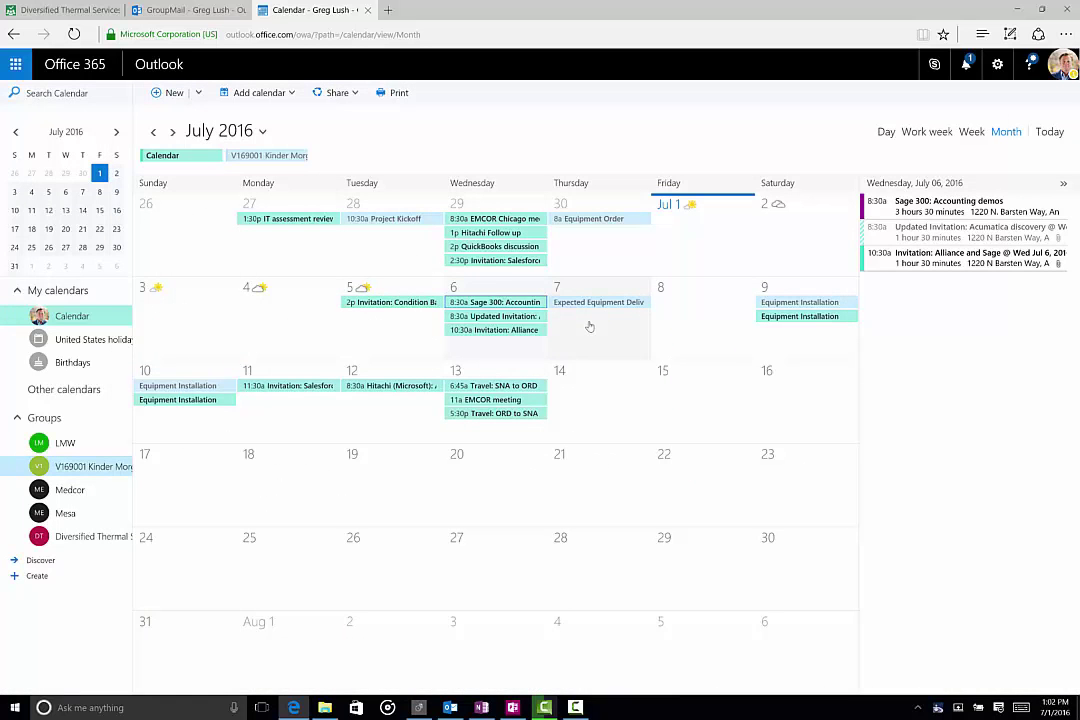